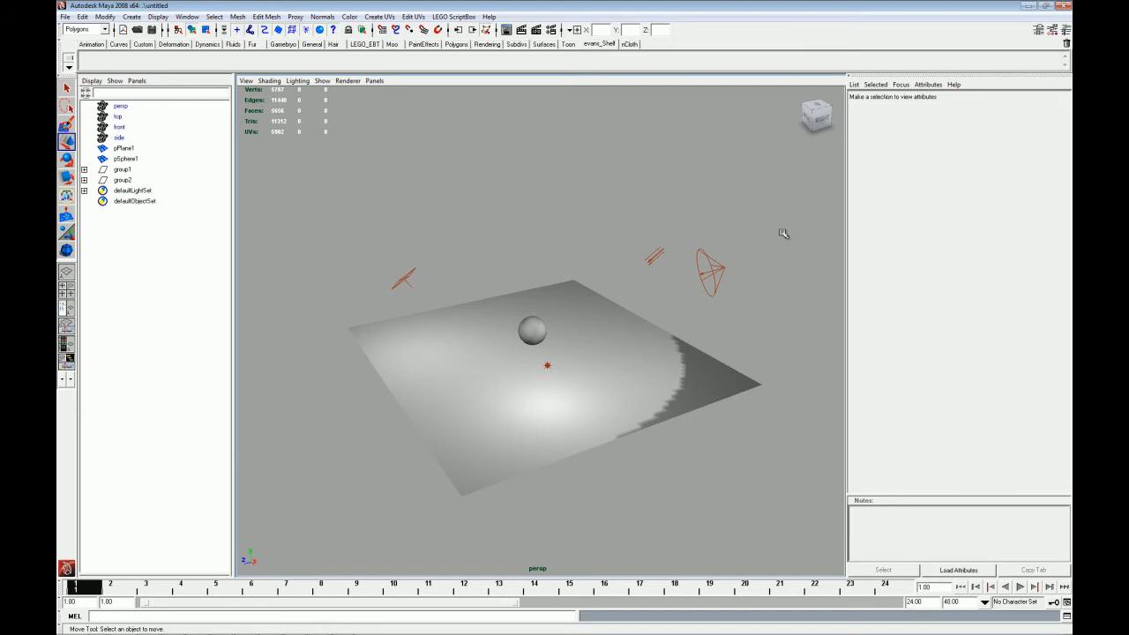
Step: Launch Light Lister from the LEGO ScriptBox menu to show the four scene lights
{"action": "left_click", "coordinate": [453, 16]}
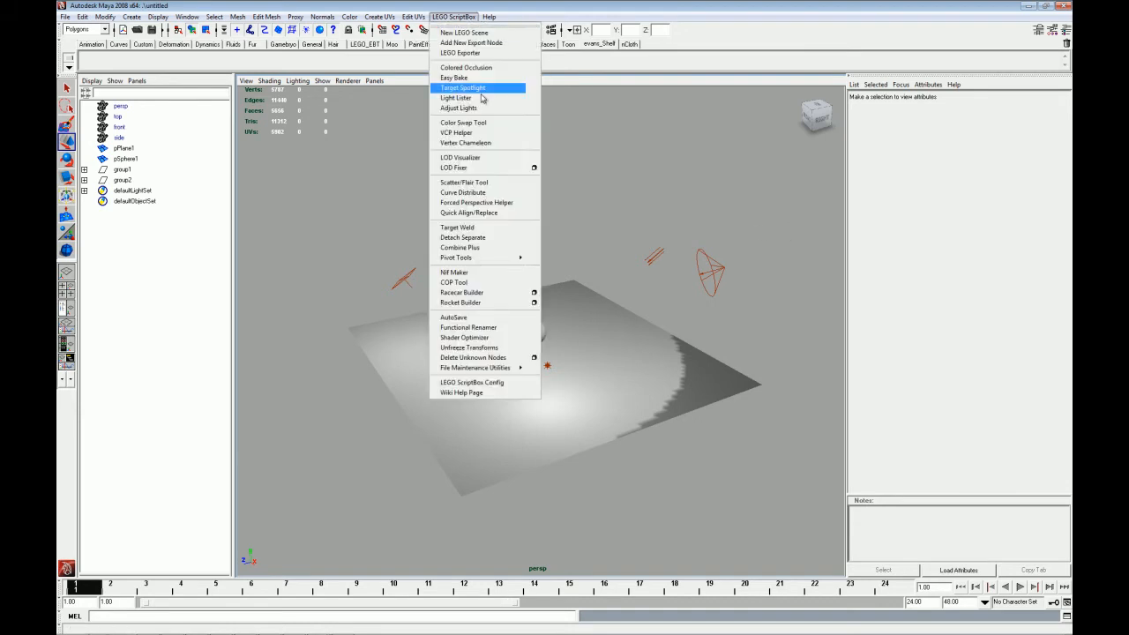
{"action": "left_click", "coordinate": [456, 97]}
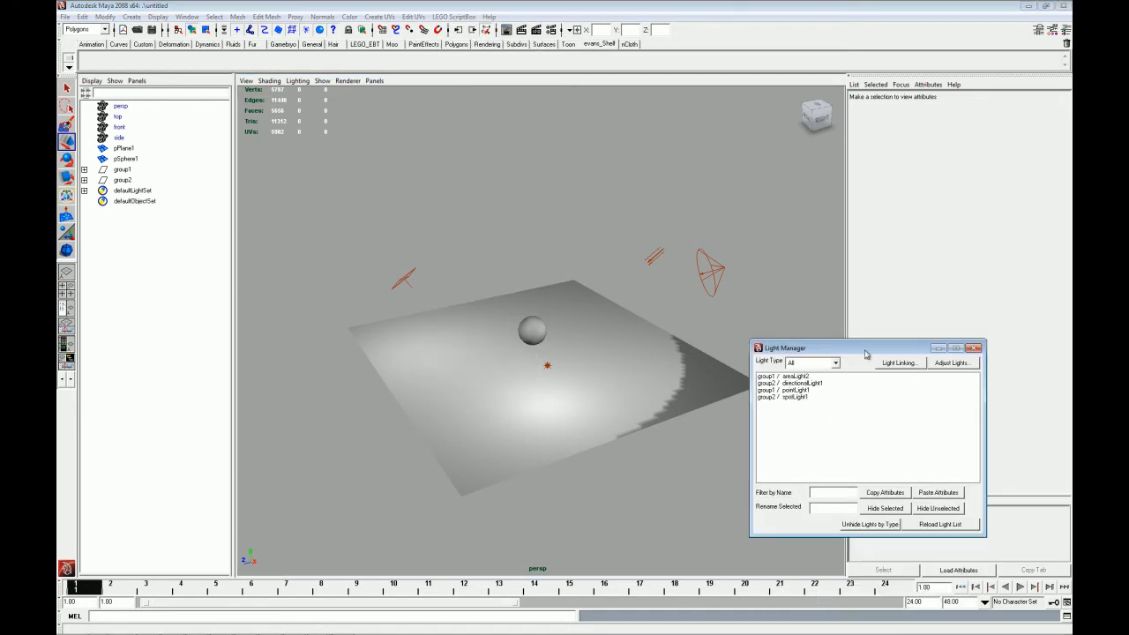
Step: Move the Light Manager window and select group1 / areaLight2 in its list
{"action": "left_click_drag", "start_coordinate": [784, 347], "coordinate": [817, 314]}
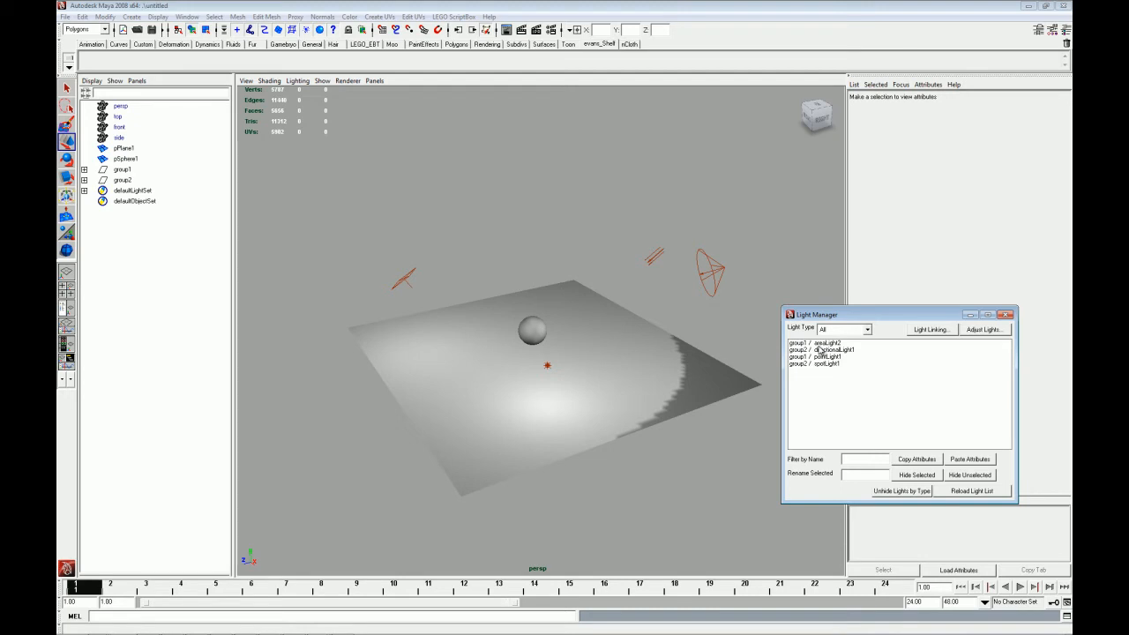
{"action": "left_click", "coordinate": [816, 343]}
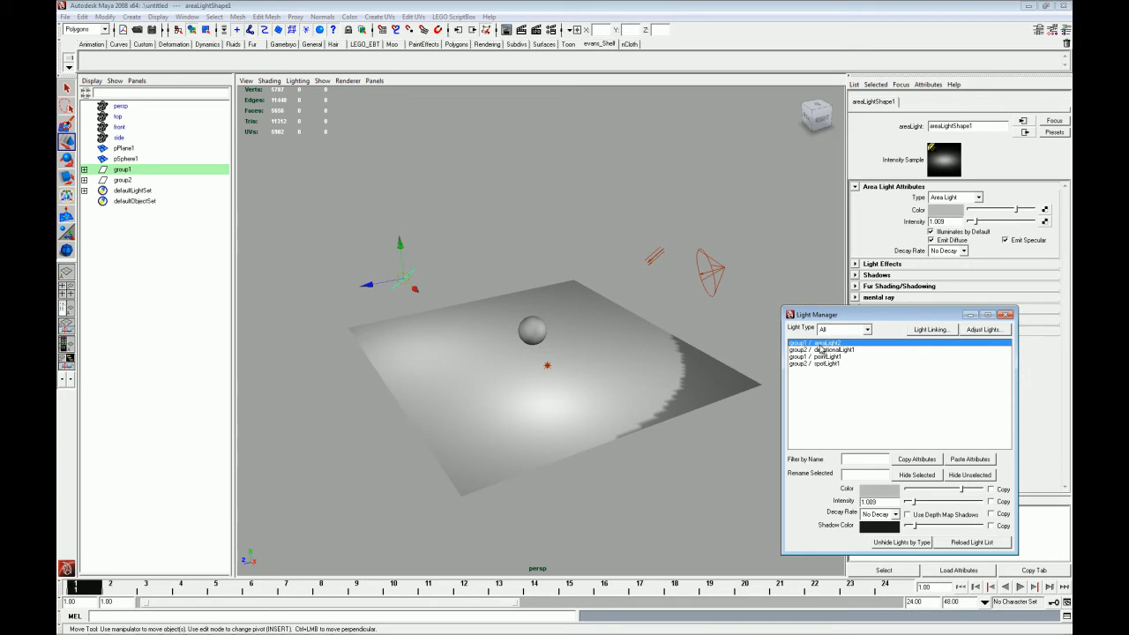
Step: Move the Light Manager aside and select all four lights in its list
{"action": "left_click_drag", "start_coordinate": [816, 313], "coordinate": [681, 287]}
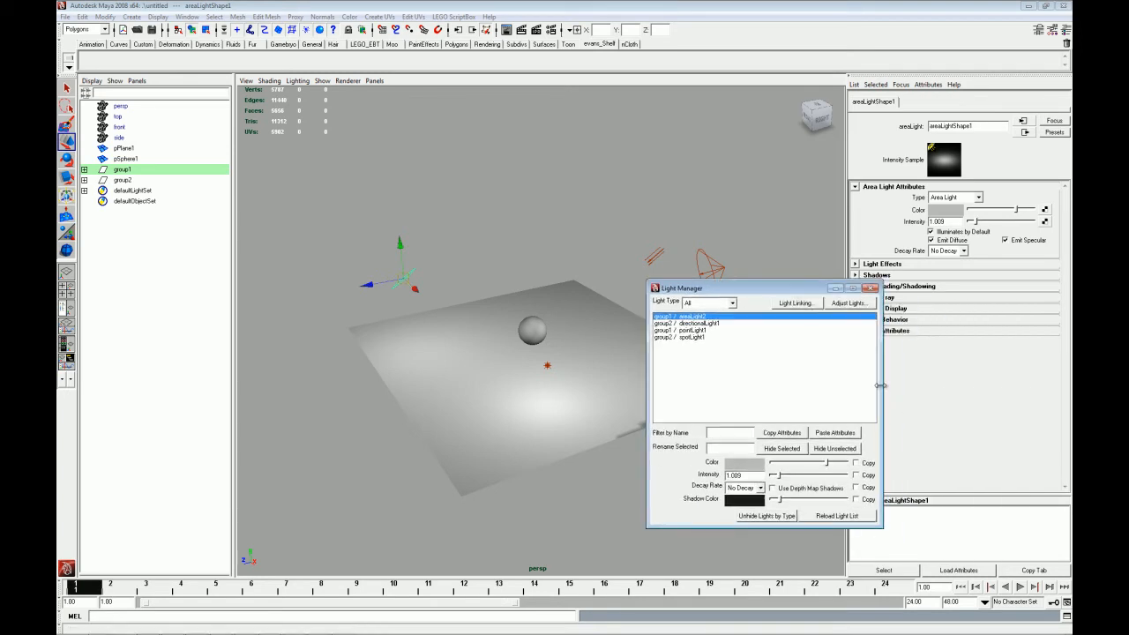
{"action": "left_click_drag", "start_coordinate": [878, 385], "coordinate": [1041, 385]}
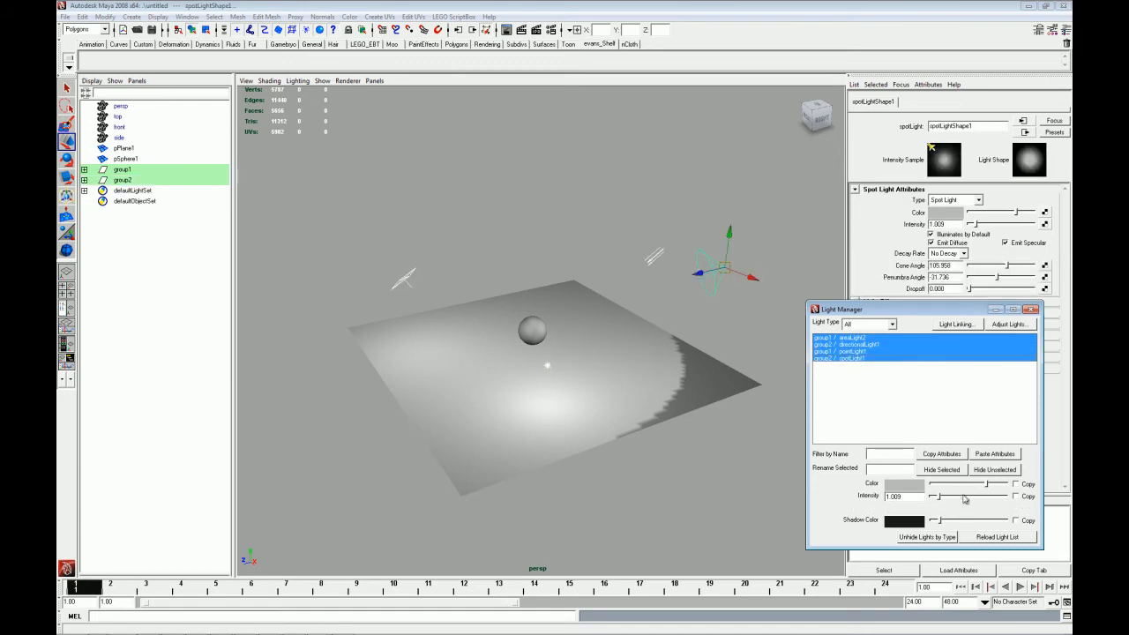
{"action": "mouse_move", "coordinate": [966, 498]}
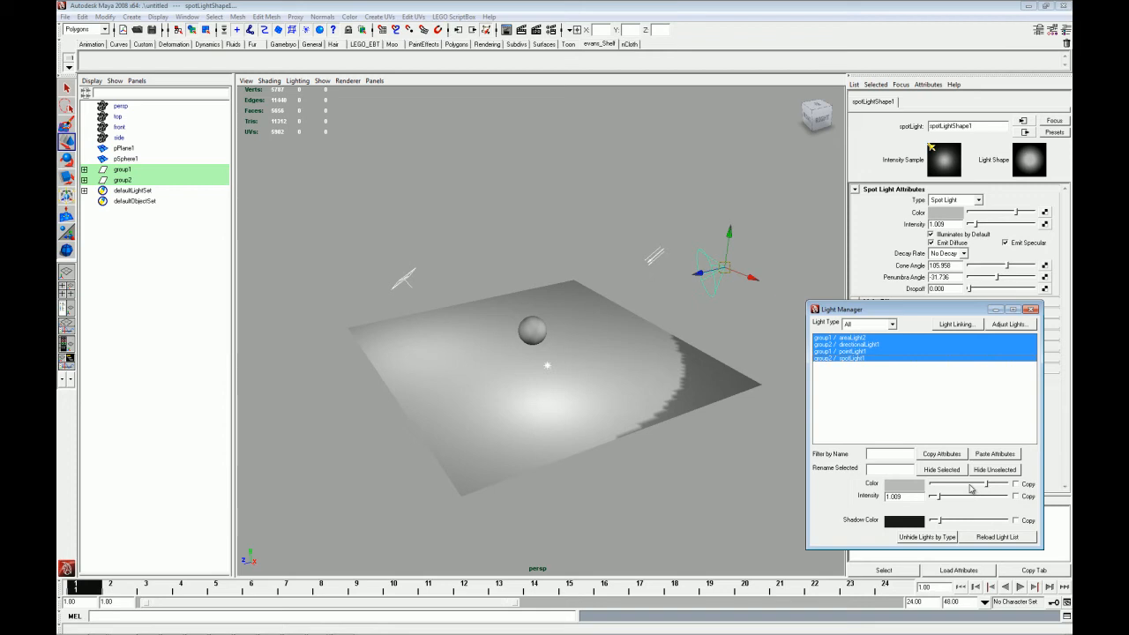
{"action": "mouse_move", "coordinate": [988, 489]}
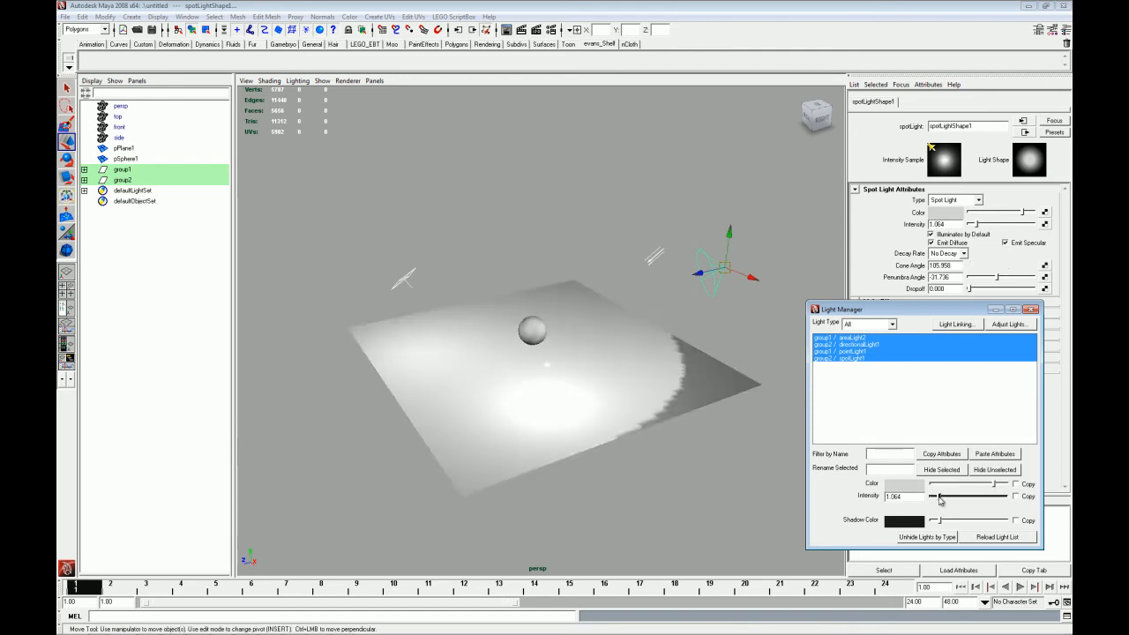
Step: Drag the shared Intensity slider down to 0.993 for all lights
{"action": "left_click_drag", "start_coordinate": [941, 495], "coordinate": [937, 496]}
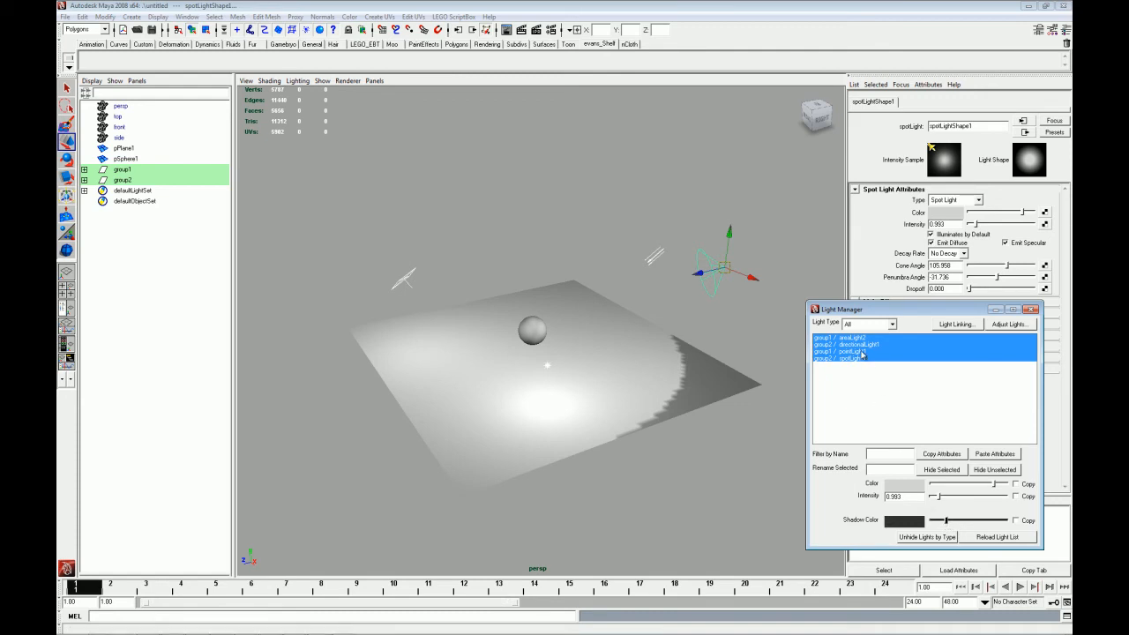
Step: Select pointLight1 alone and set its Decay Rate to Quadratic
{"action": "left_click", "coordinate": [847, 351]}
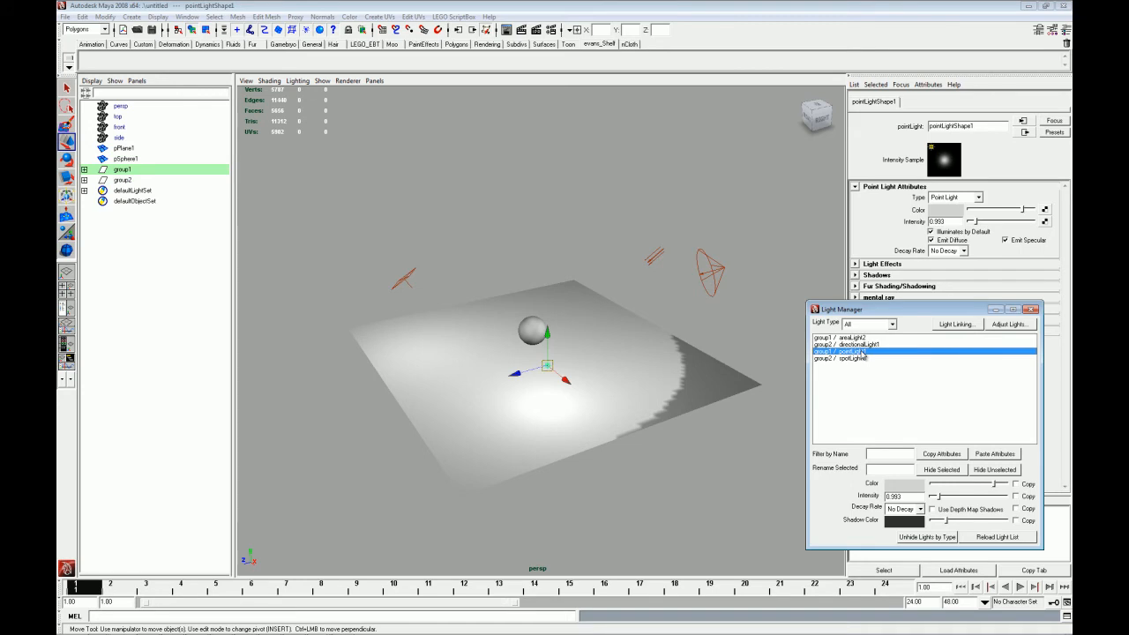
{"action": "mouse_move", "coordinate": [922, 298]}
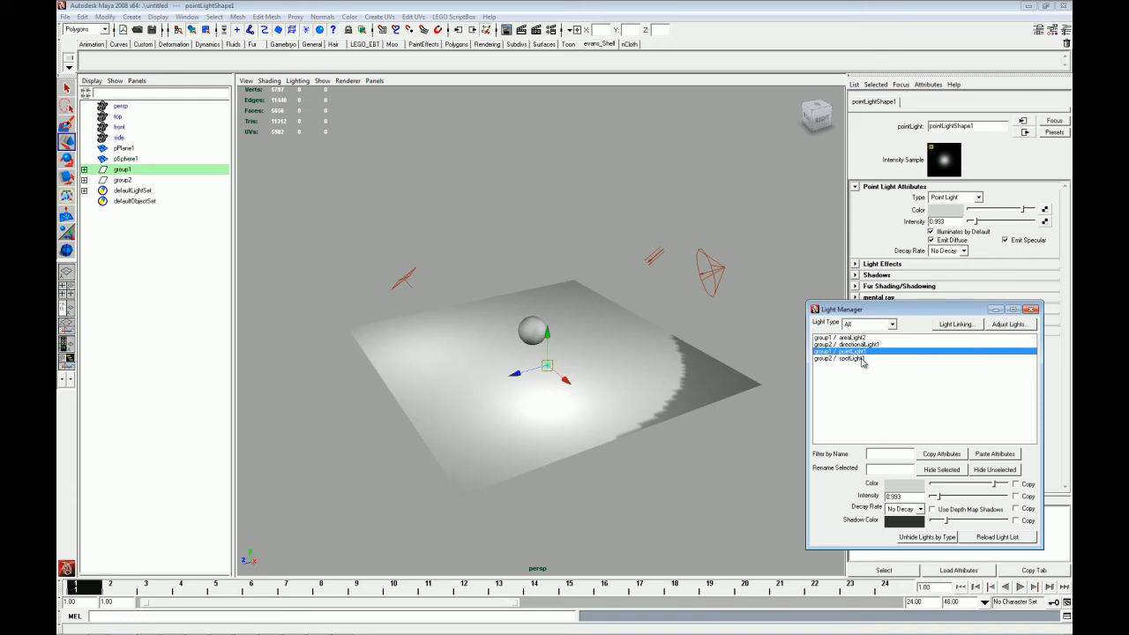
{"action": "left_click", "coordinate": [848, 358]}
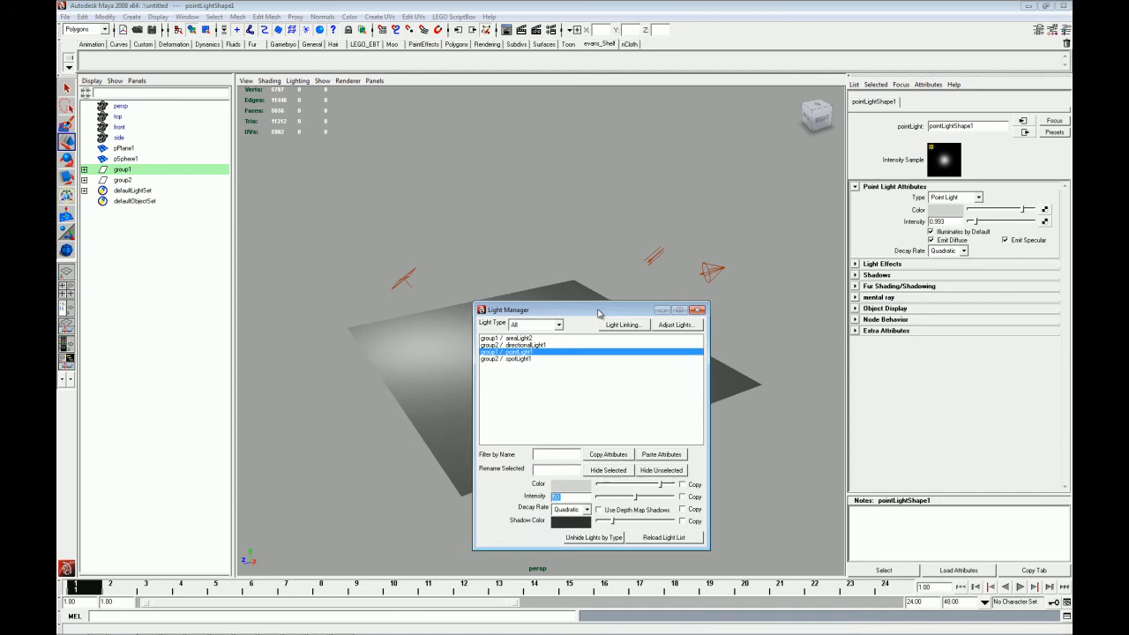
Step: Open Adjust Light Values via the Light Manager's Adjust Lights... button
{"action": "left_click", "coordinate": [675, 325]}
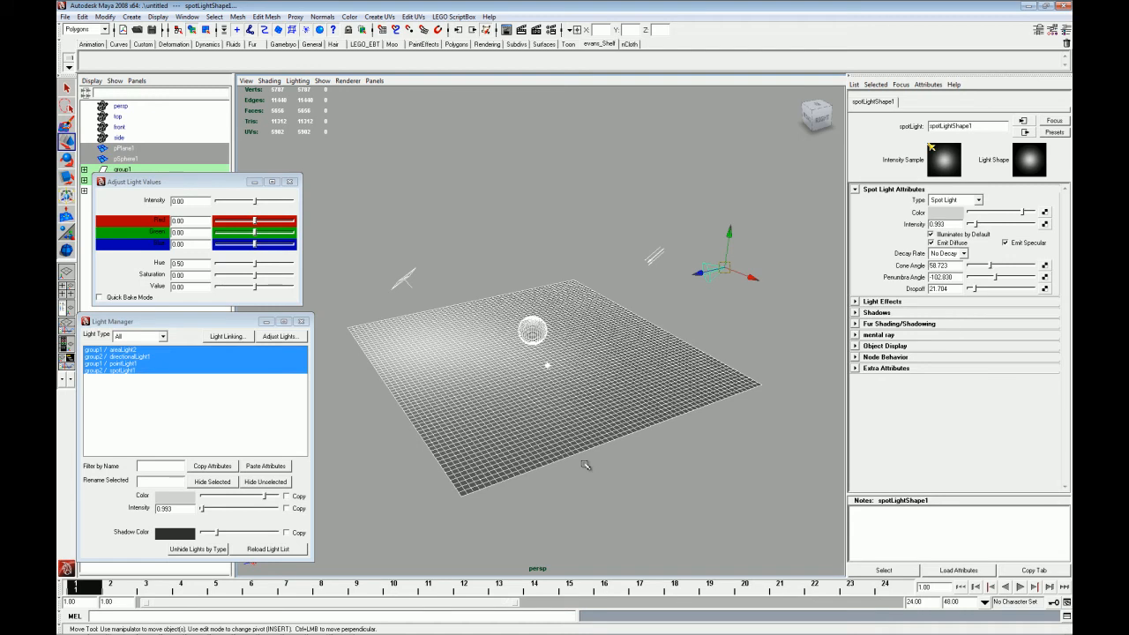
{"action": "mouse_move", "coordinate": [474, 238]}
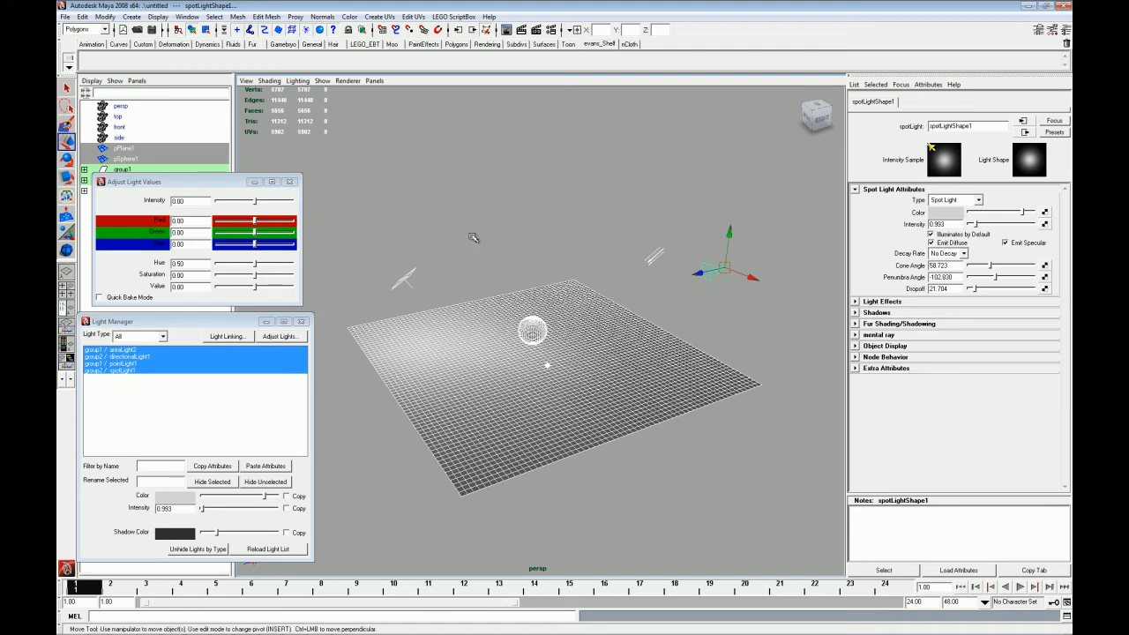
Step: Select areaLight2 and directionalLight1, then drag Hue and Value sliders toward dark green
{"action": "left_click", "coordinate": [111, 350]}
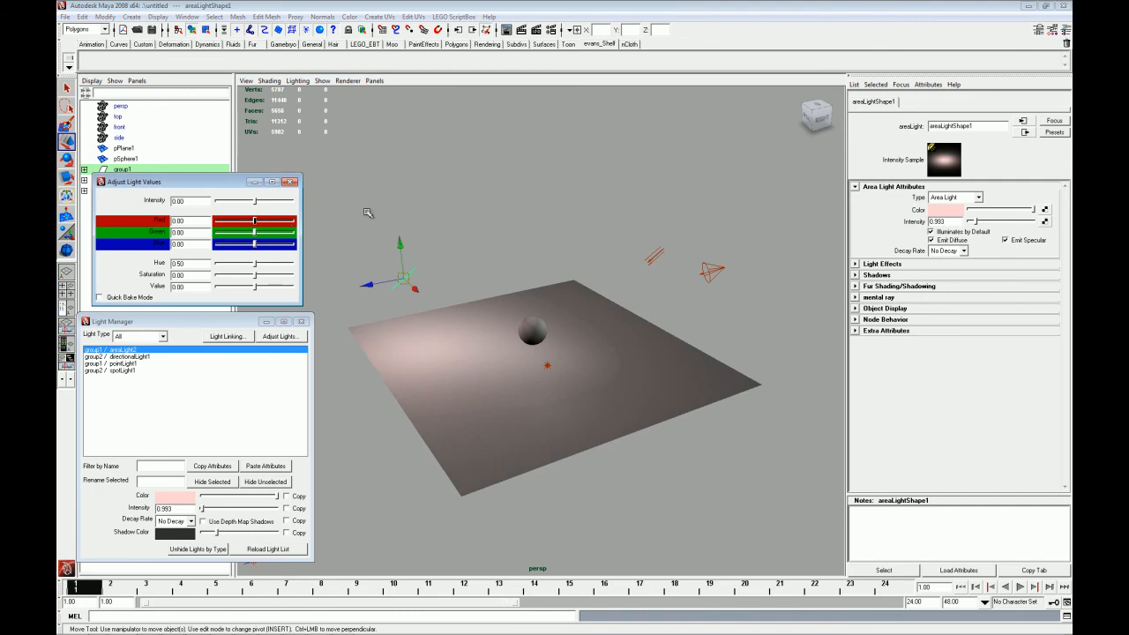
{"action": "left_click", "coordinate": [130, 356]}
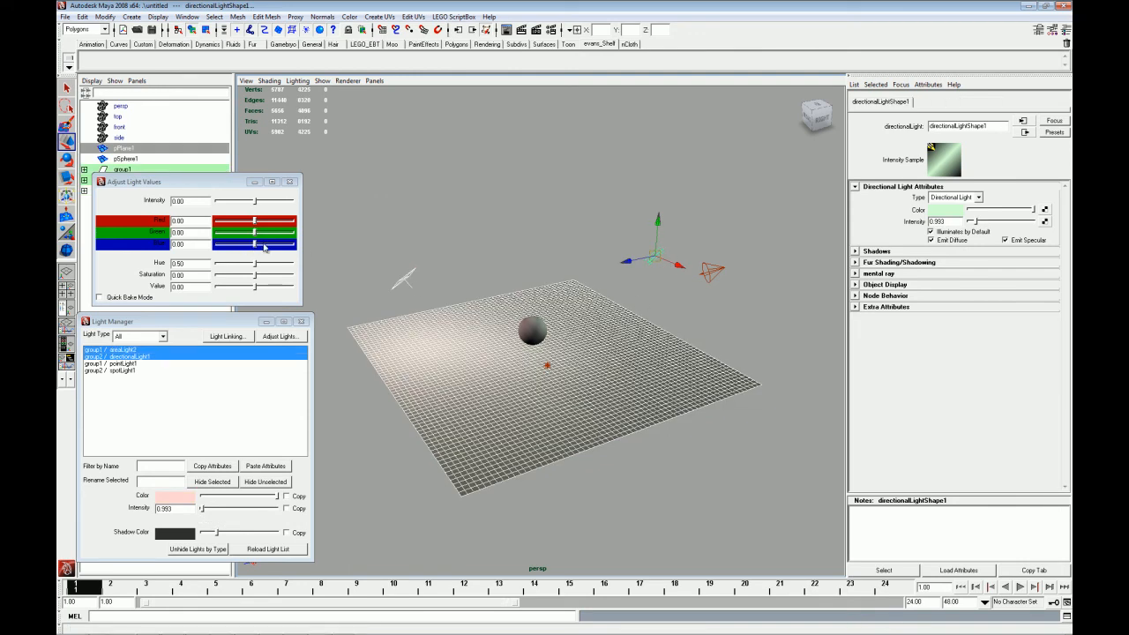
{"action": "left_click_drag", "start_coordinate": [254, 232], "coordinate": [238, 232]}
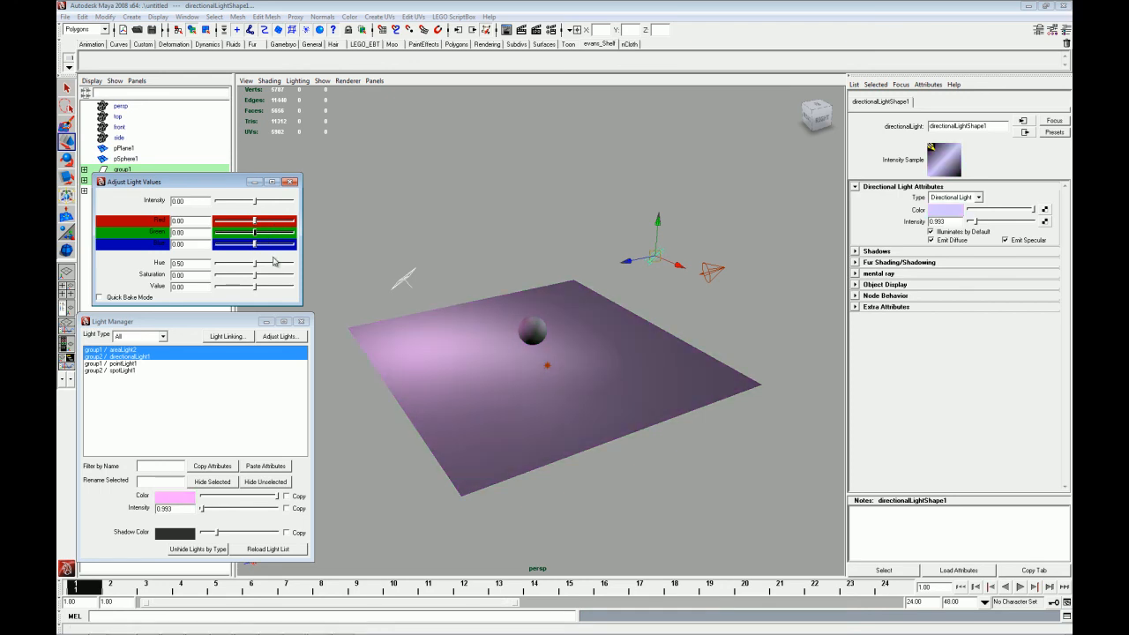
{"action": "left_click_drag", "start_coordinate": [256, 275], "coordinate": [281, 276]}
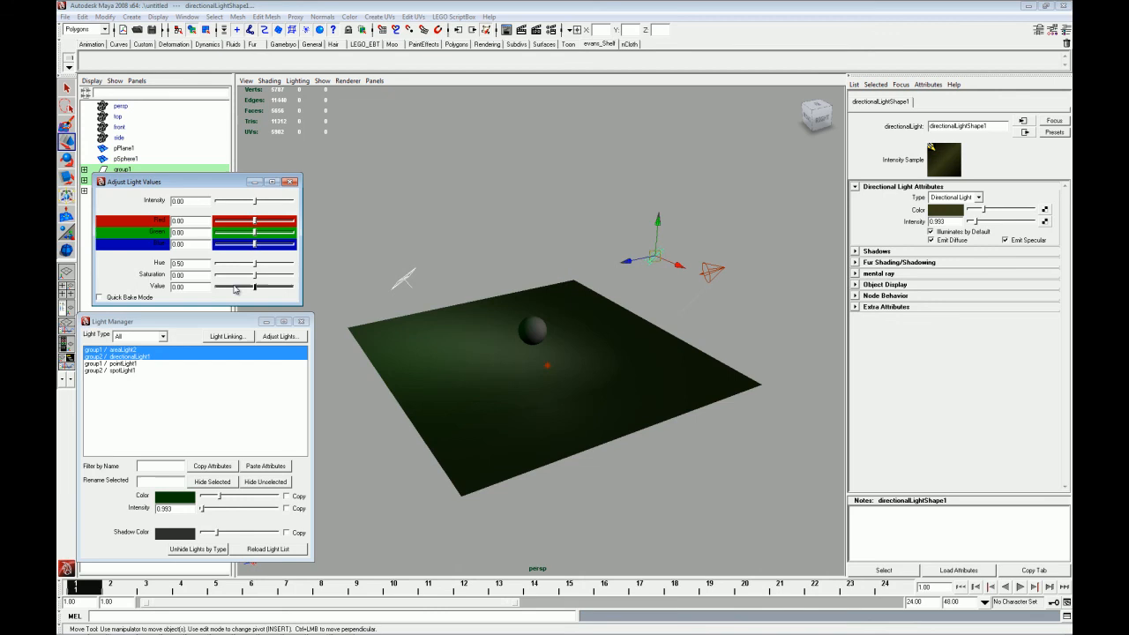
{"action": "mouse_move", "coordinate": [316, 287]}
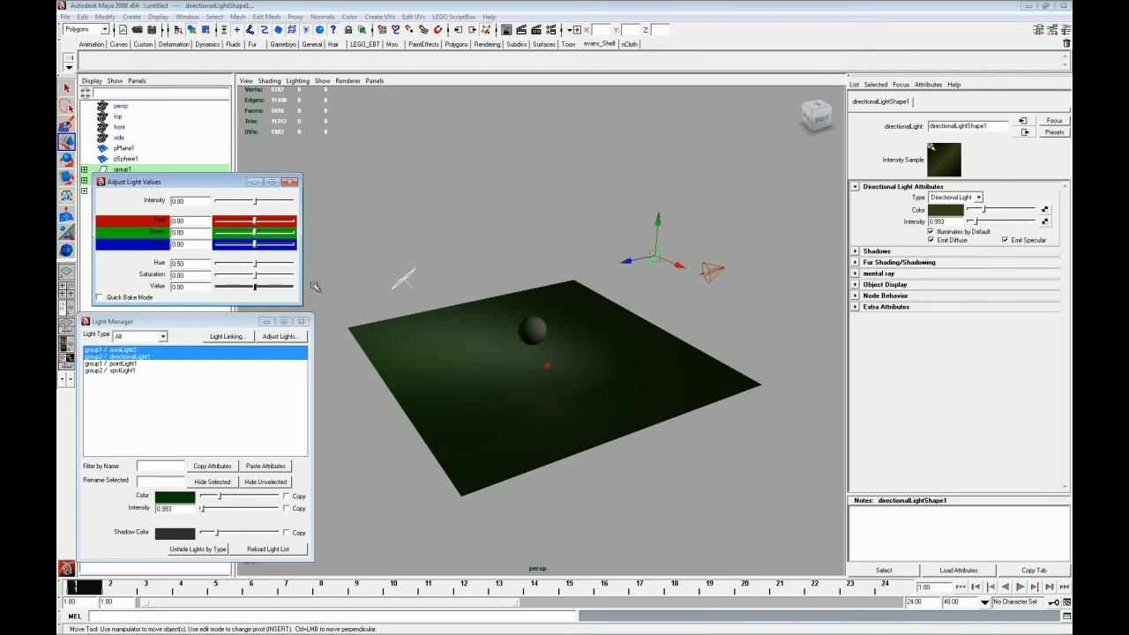
{"action": "mouse_move", "coordinate": [286, 278]}
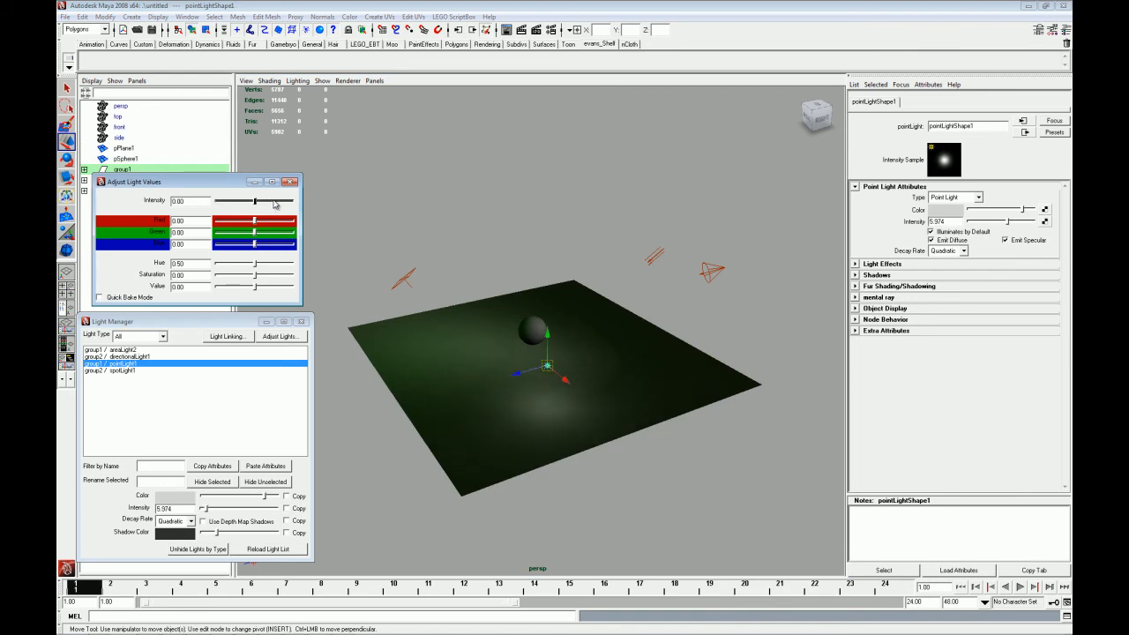
Step: Drag the point light's Intensity slider up to 32.726
{"action": "left_click_drag", "start_coordinate": [256, 201], "coordinate": [278, 201]}
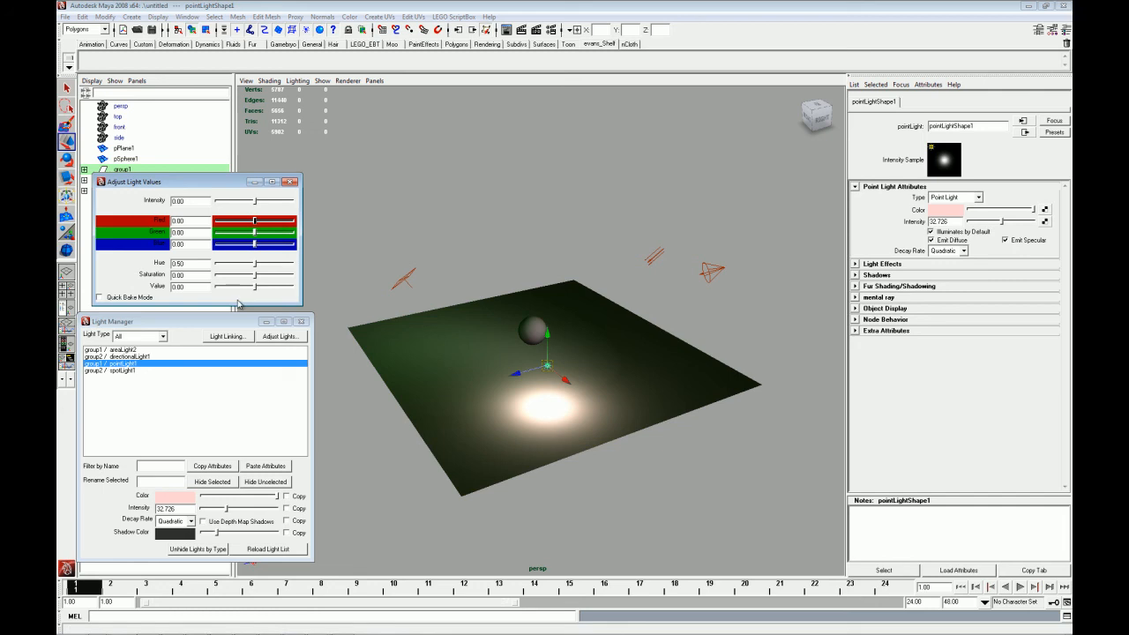
{"action": "mouse_move", "coordinate": [259, 291]}
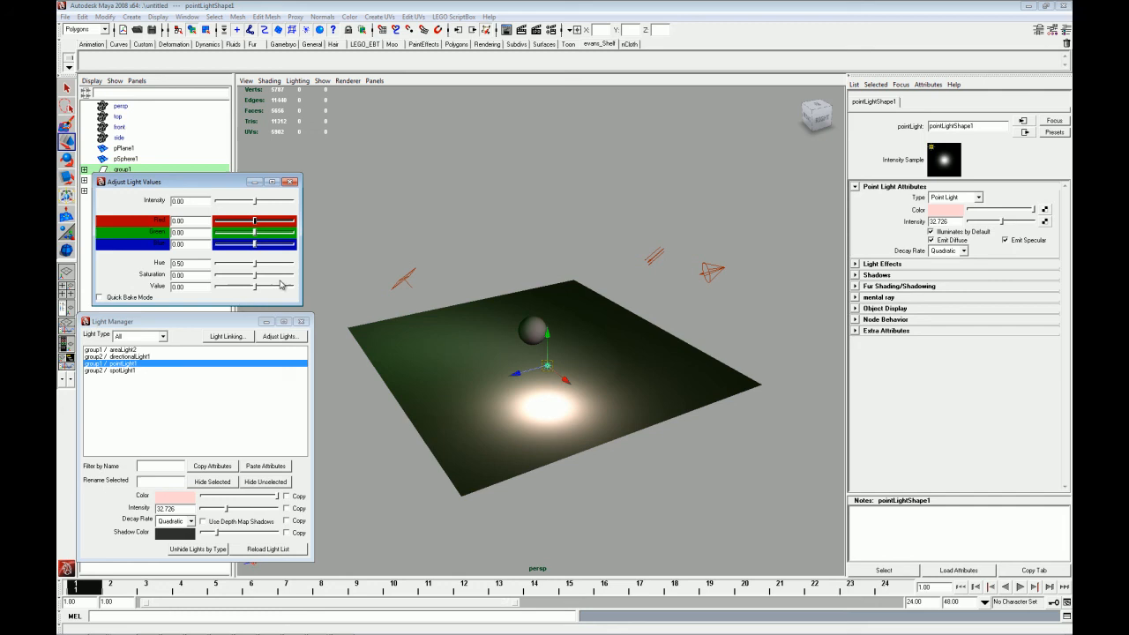
{"action": "mouse_move", "coordinate": [271, 291]}
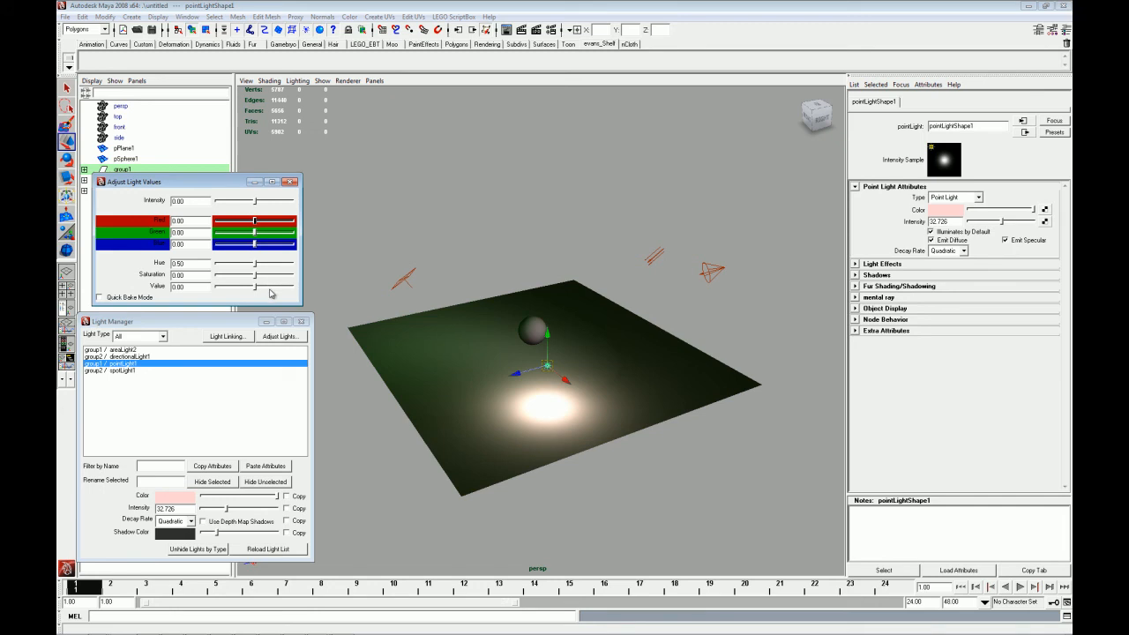
{"action": "mouse_move", "coordinate": [269, 256]}
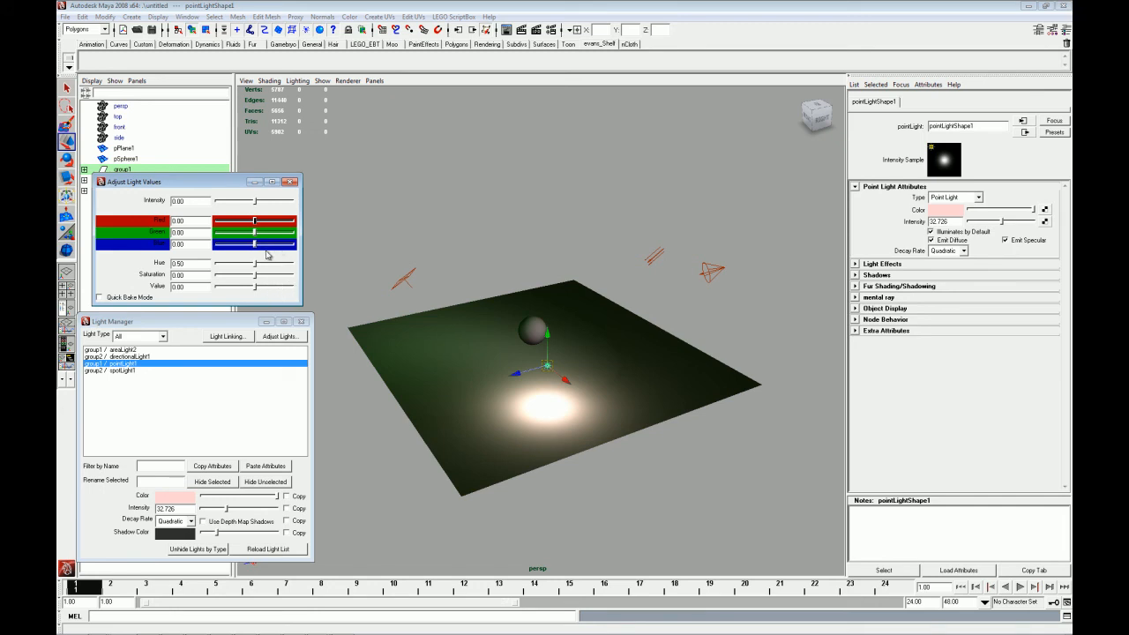